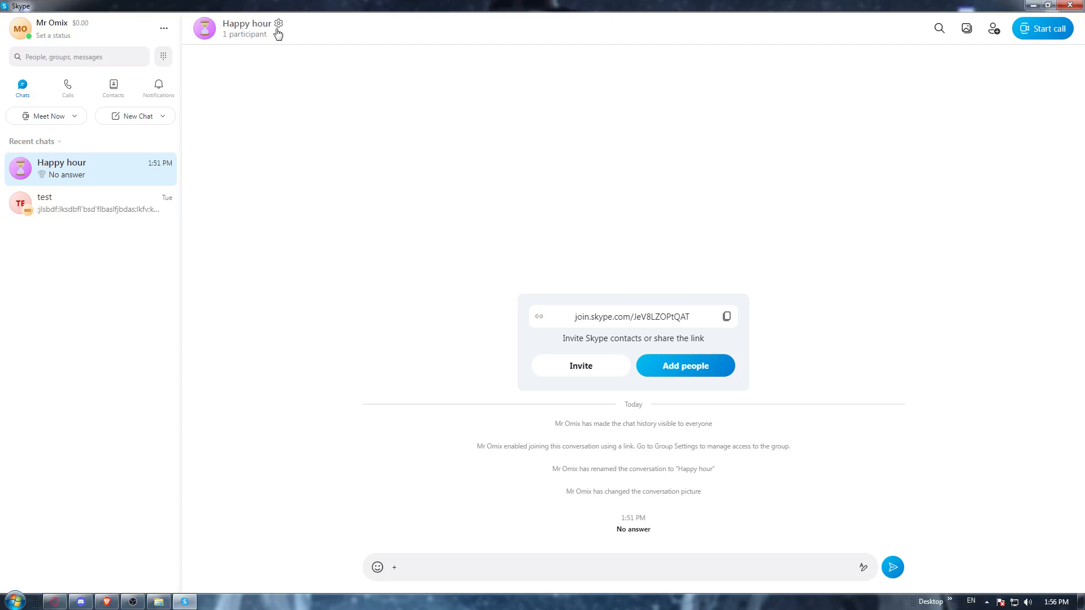
pyautogui.moveTo(51, 22)
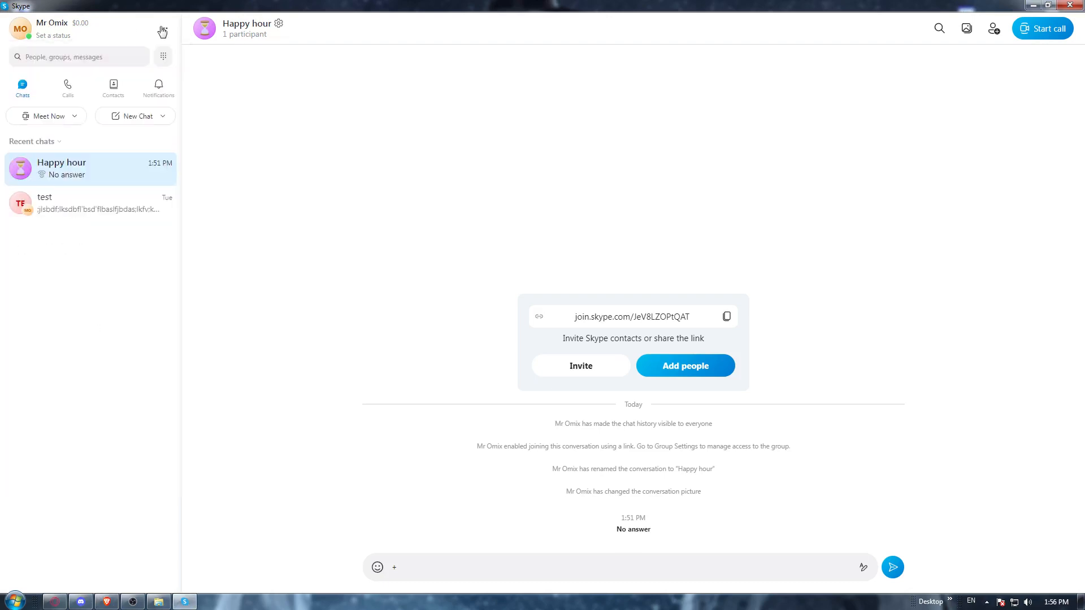
pyautogui.click(163, 32)
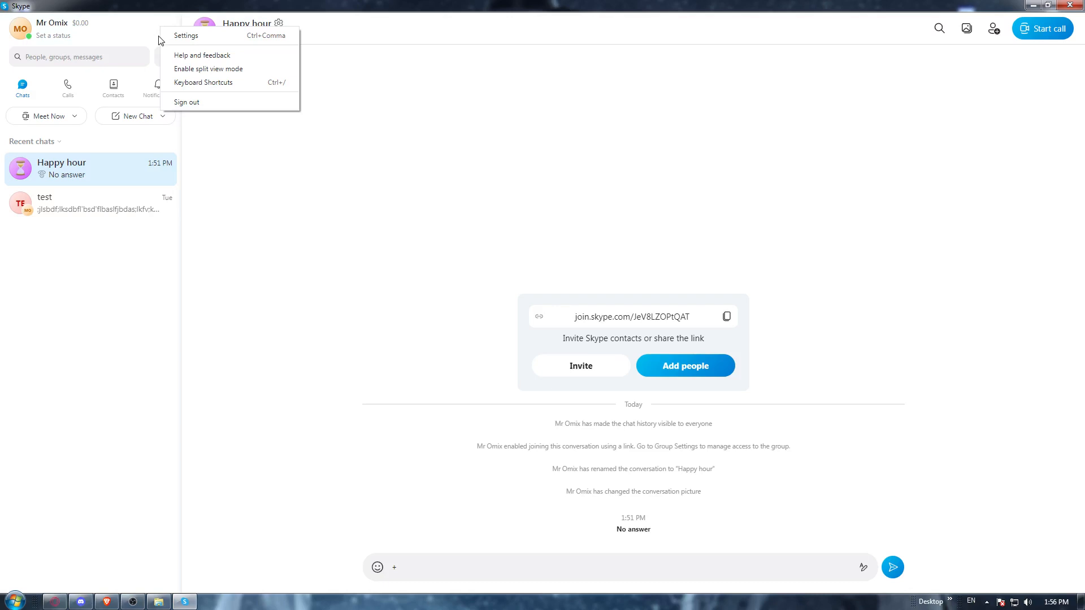
pyautogui.click(248, 204)
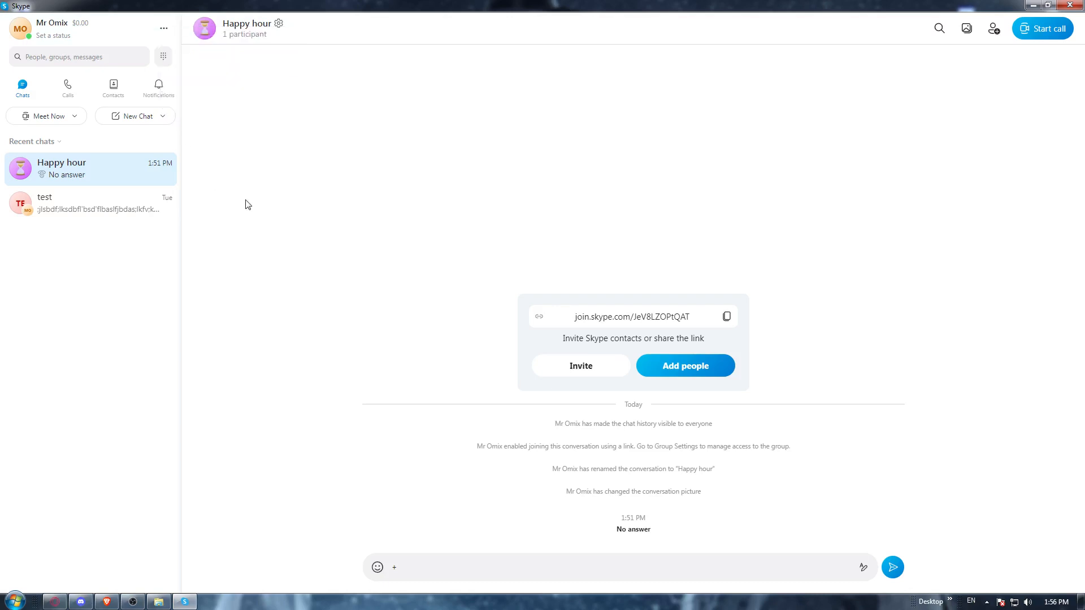
pyautogui.moveTo(346, 172)
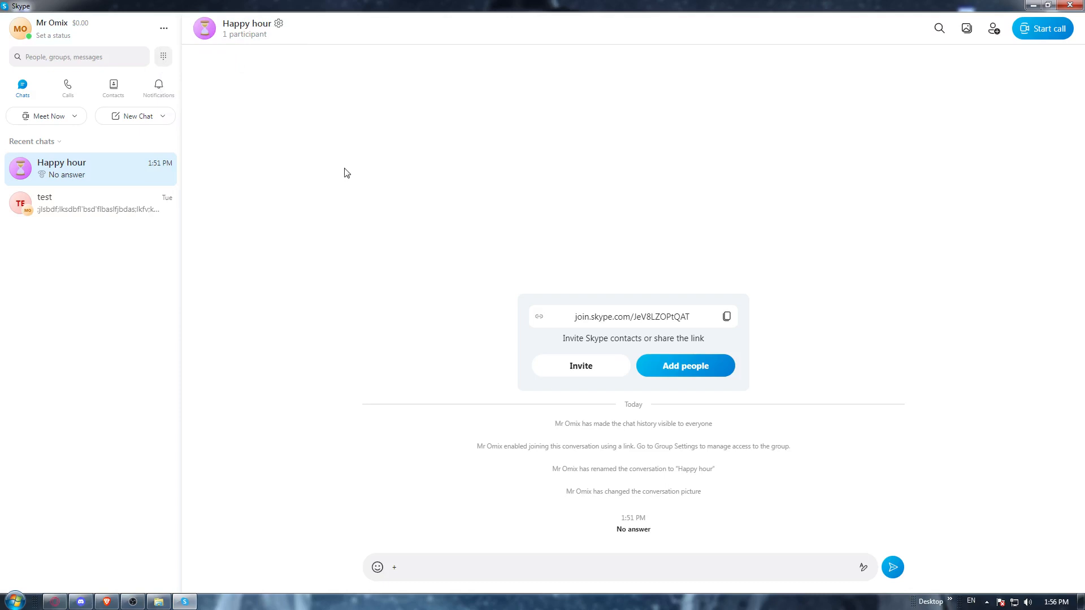